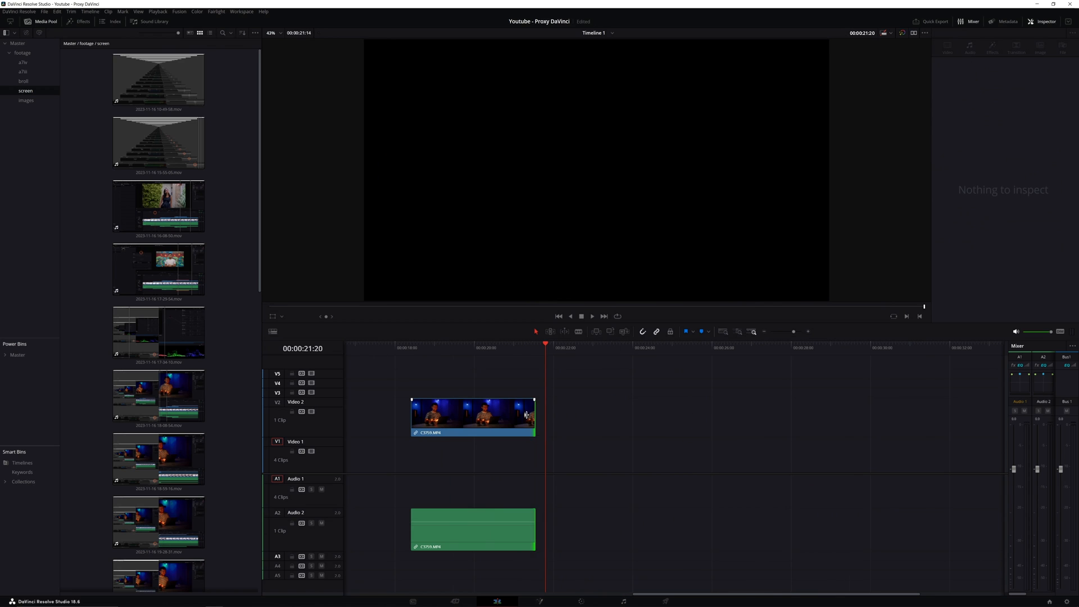
Generate optimized media for the C3759.MP4 timeline clip from its right-click menu.
right_click(473, 416)
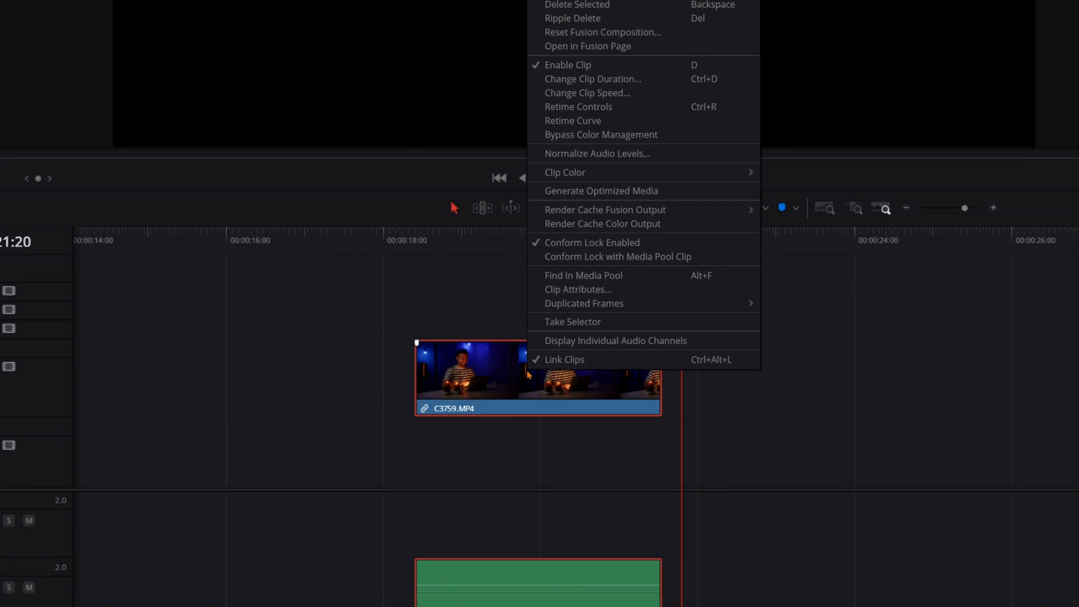
left_click(600, 190)
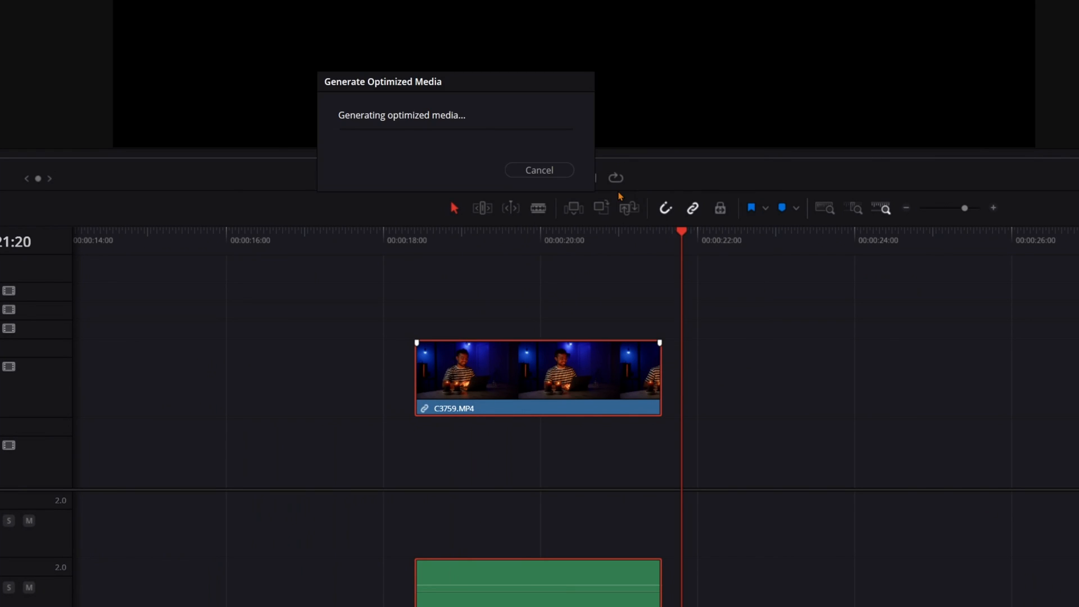